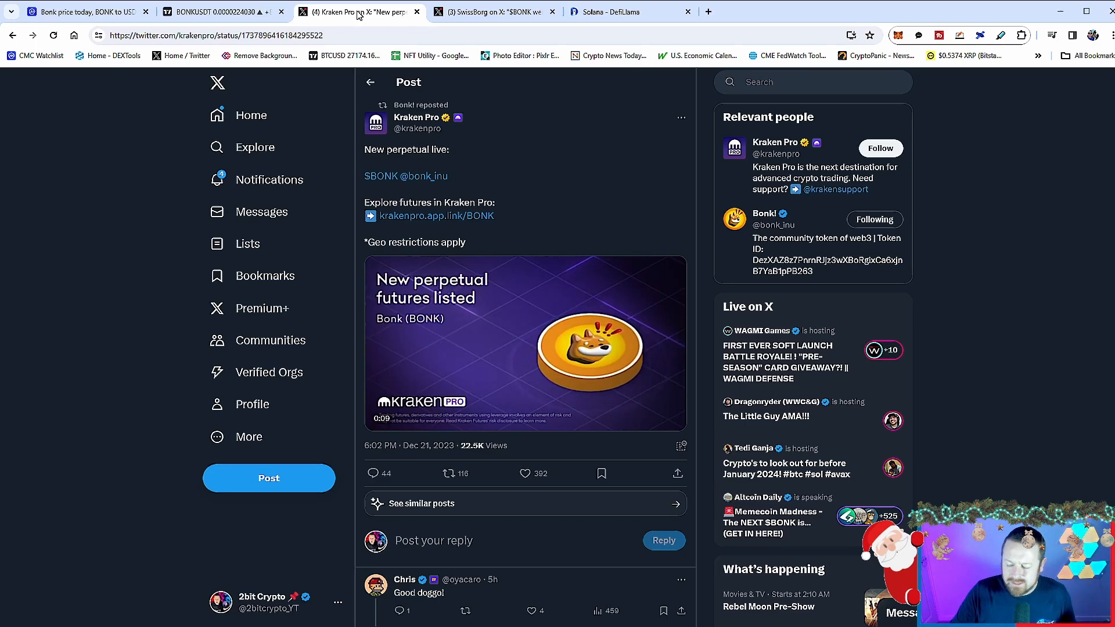
Step: View the Kraken Pro post on X announcing newly listed BONK perpetual futures
click(625, 11)
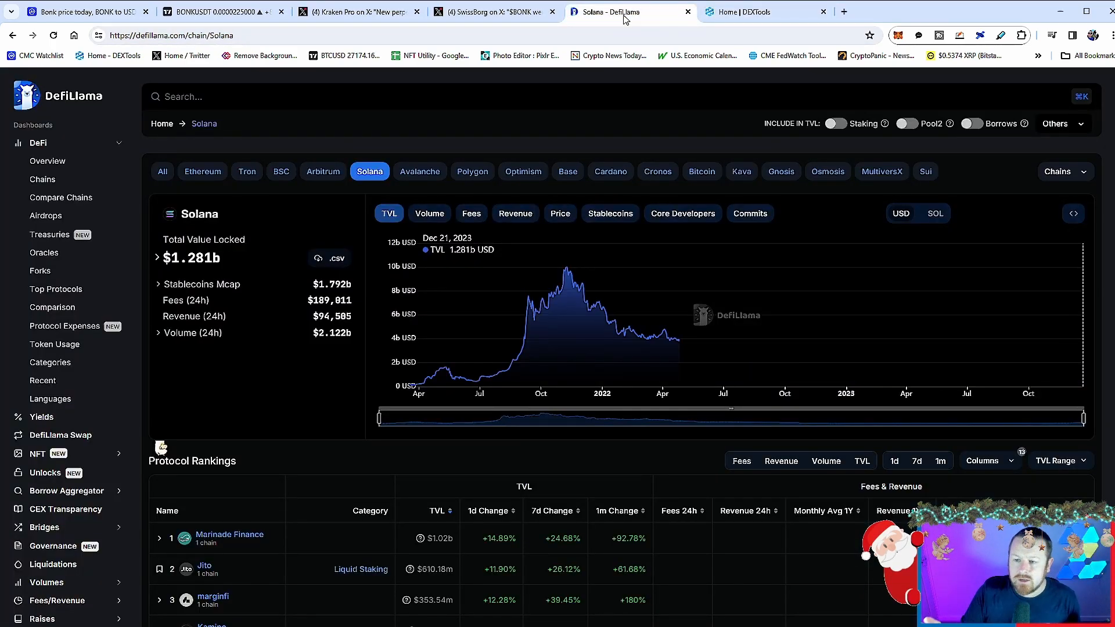
Step: Review Solana's $1.281b TVL and protocol rankings led by Marinade, Jito and marginfi, then move to the BONKUSDT chart
scroll(down, 3)
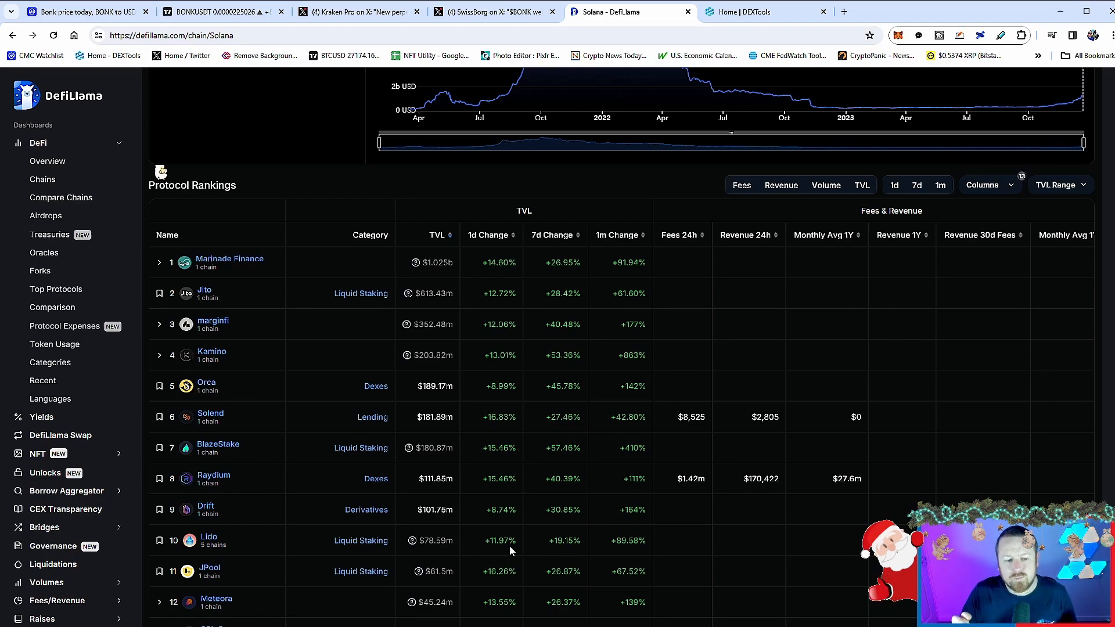
click(220, 12)
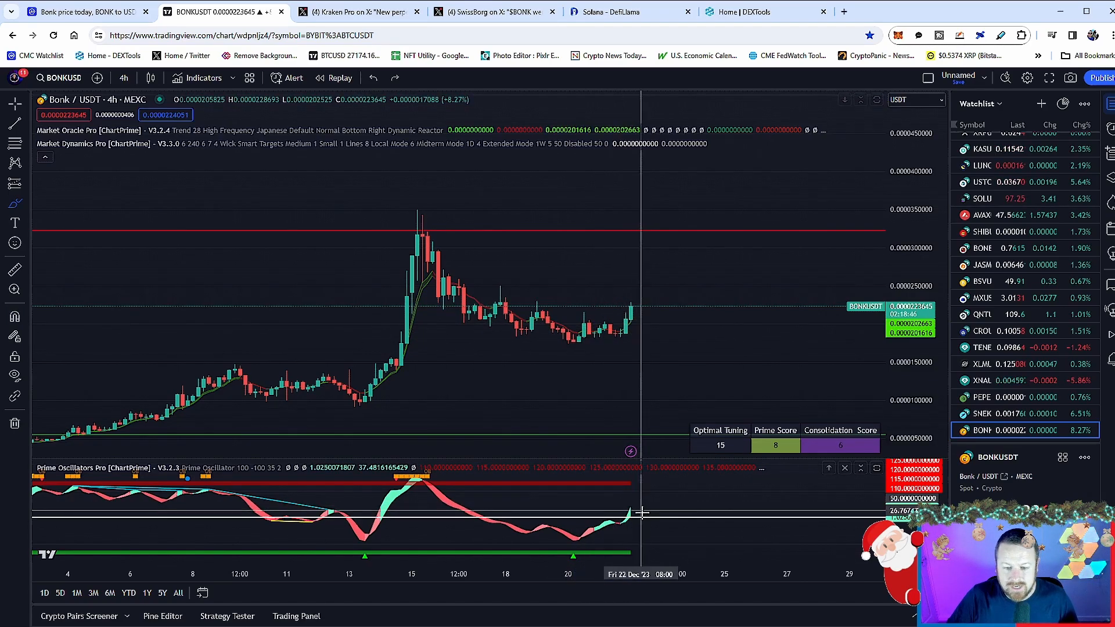
Step: Change the BONK/USDT chart interval from 4h to 1h
click(123, 77)
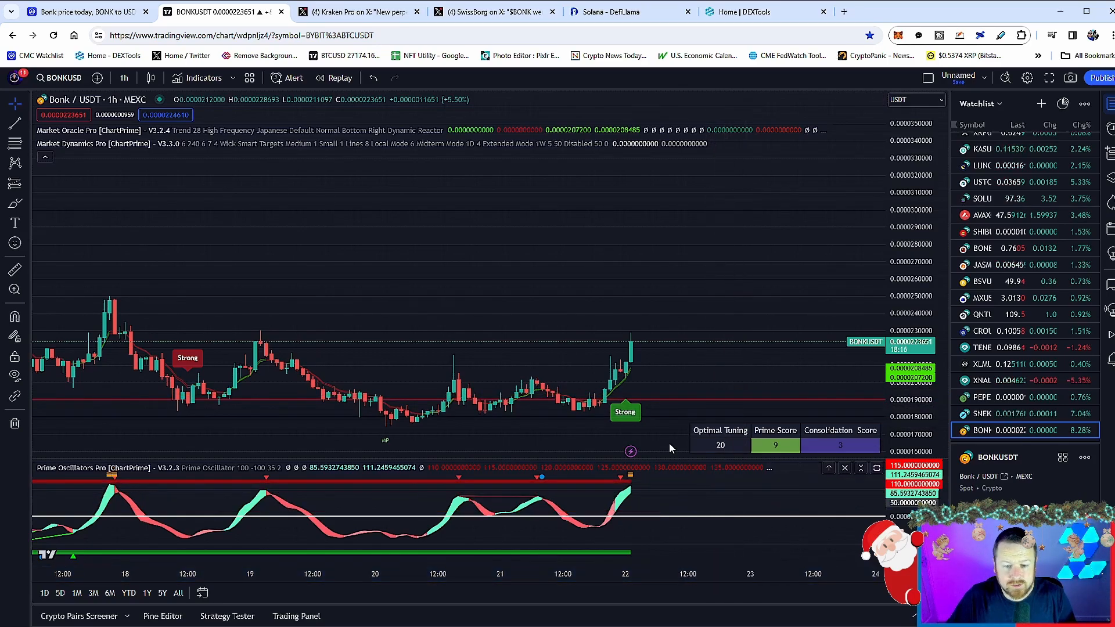